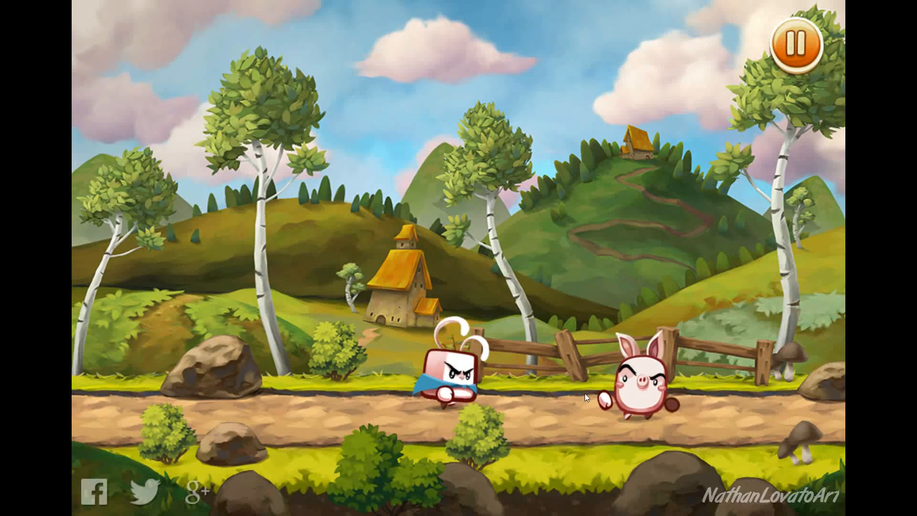
- Show the red Collision layer, briefly hiding Tile Layer 1 to view collision alone, then restore both
click(795, 45)
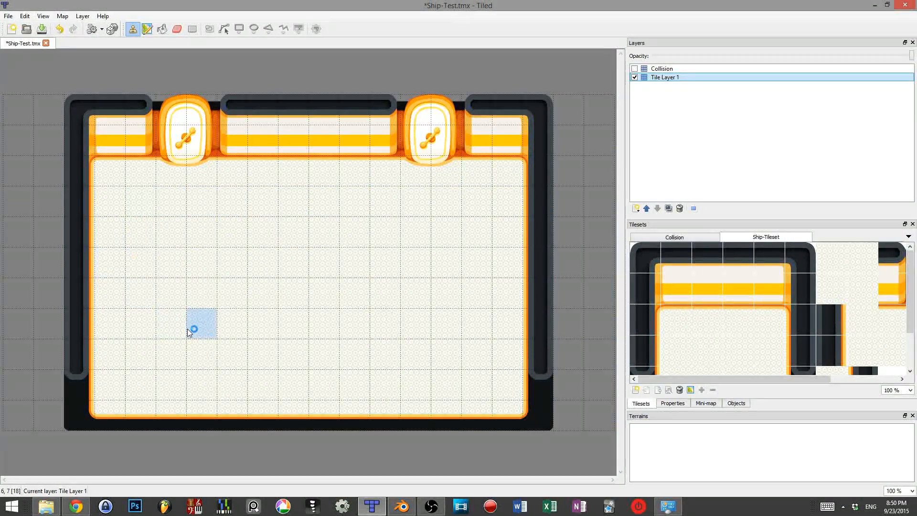
click(634, 69)
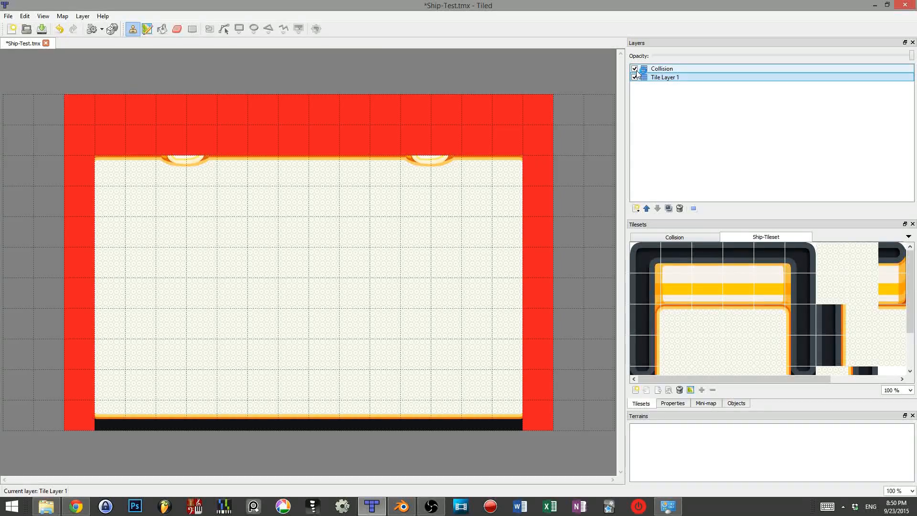
click(634, 77)
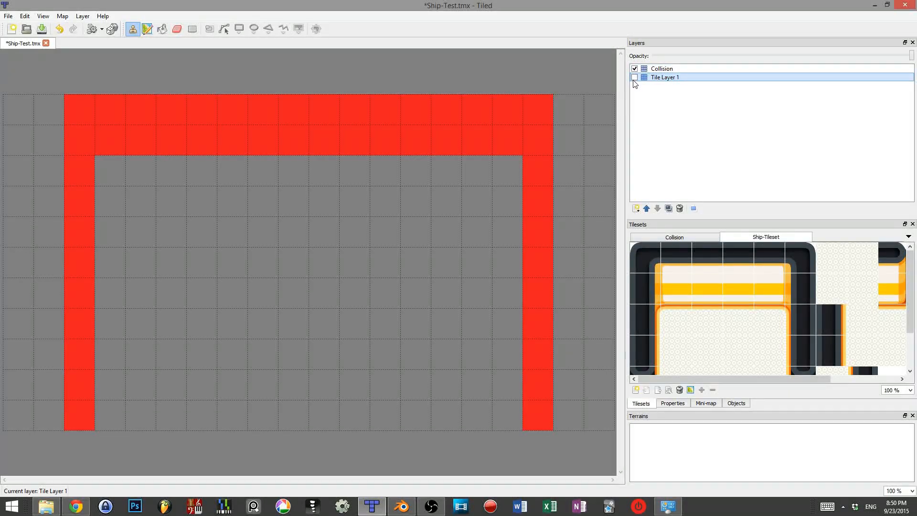
click(634, 77)
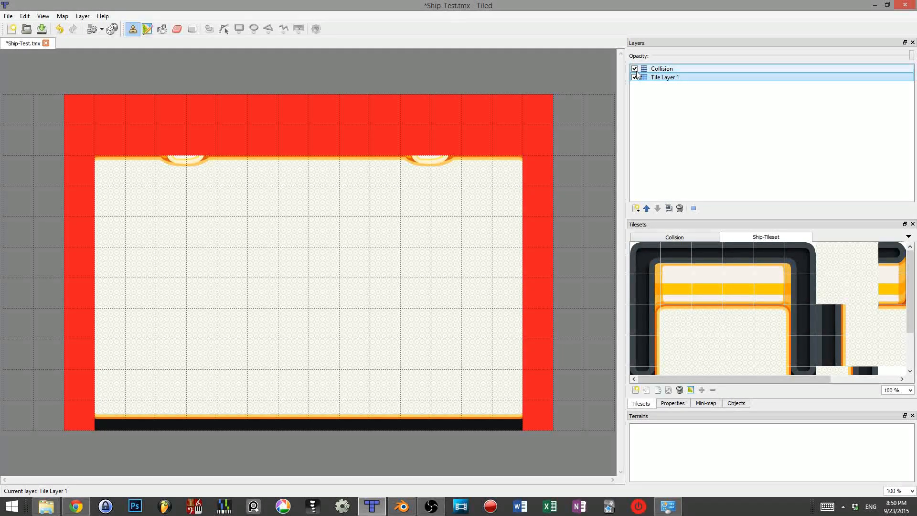
click(634, 69)
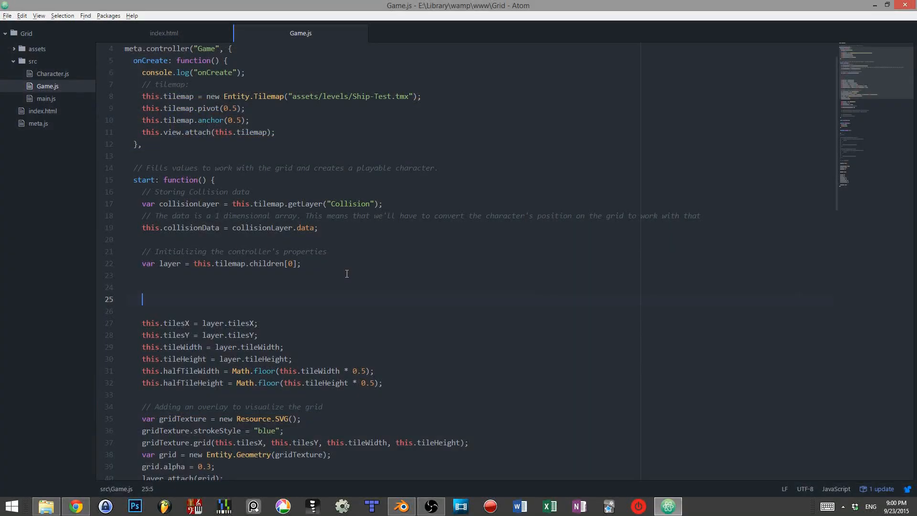
- Add var layerData = layer.data; and console.log(layerData); to Game.js and save
text(var layerData = layer.data;)
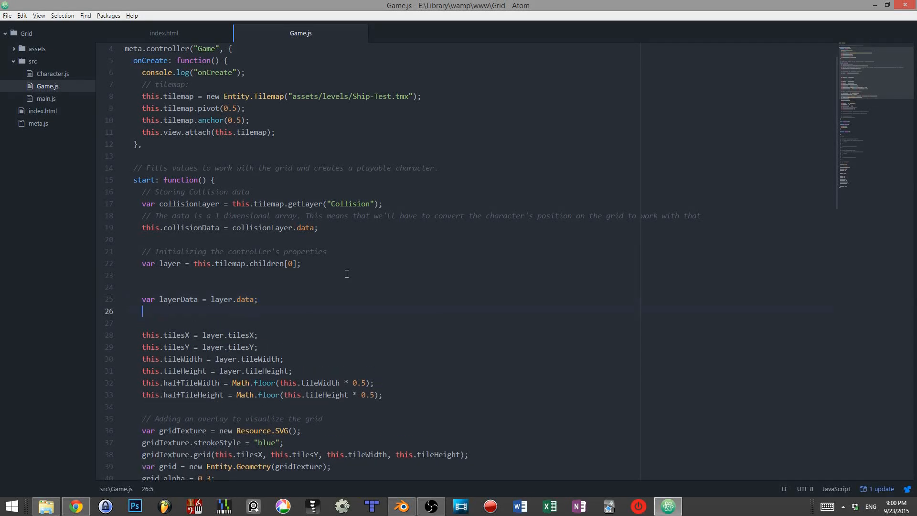
text(console.log(layerData);)
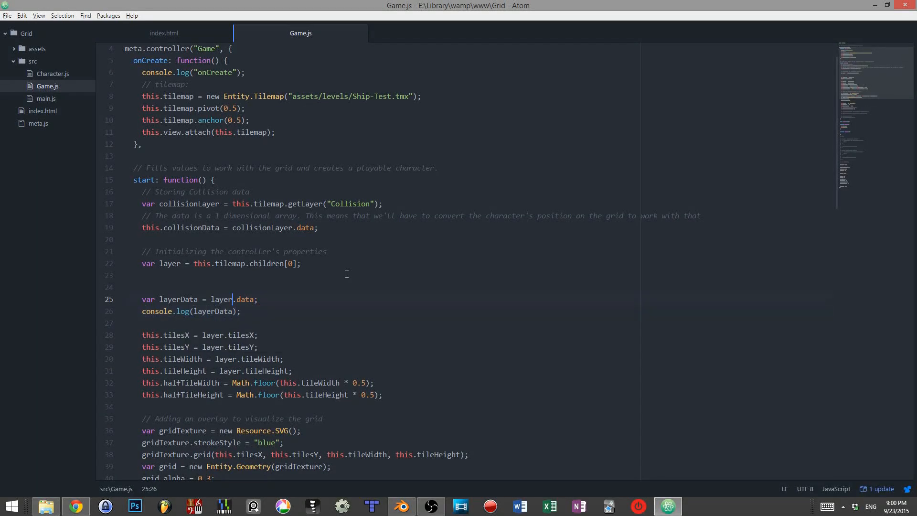
click(74, 506)
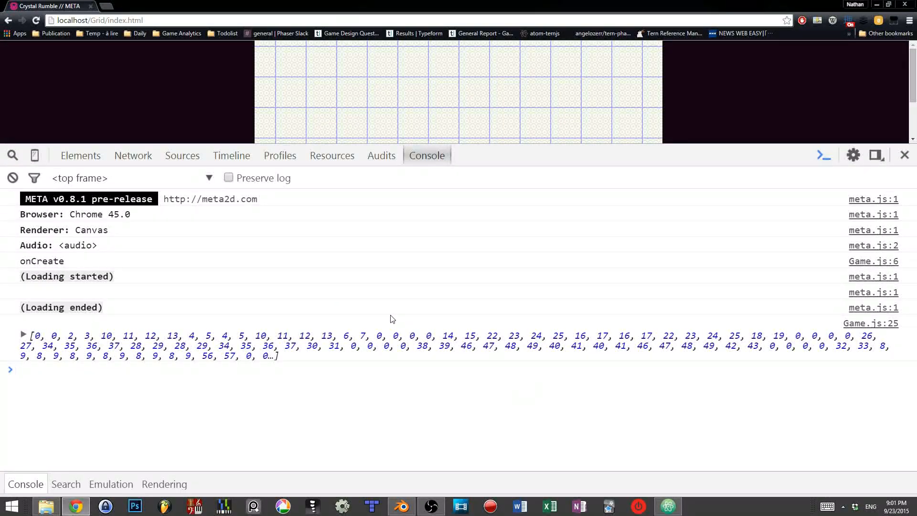
- Reload the page and highlight the logged flat array of 0s and 1s in the Chrome console
click(371, 506)
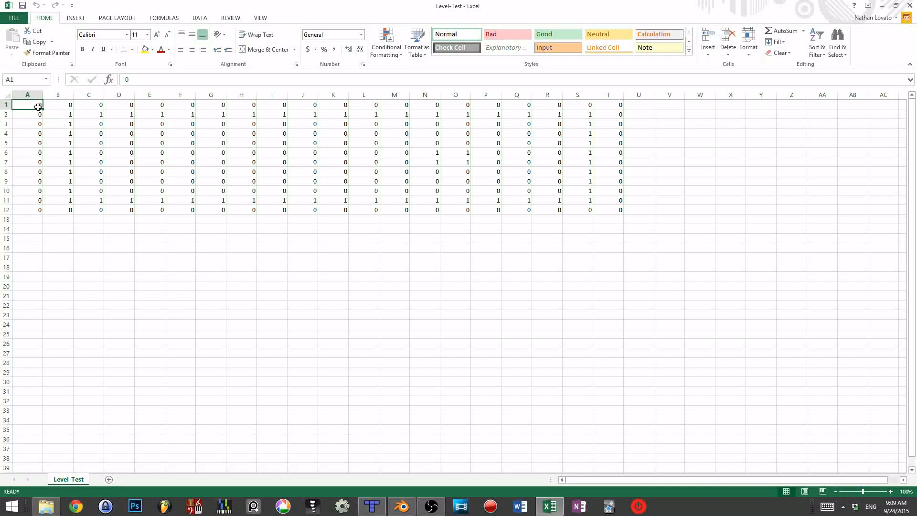
drag(27, 105, 620, 209)
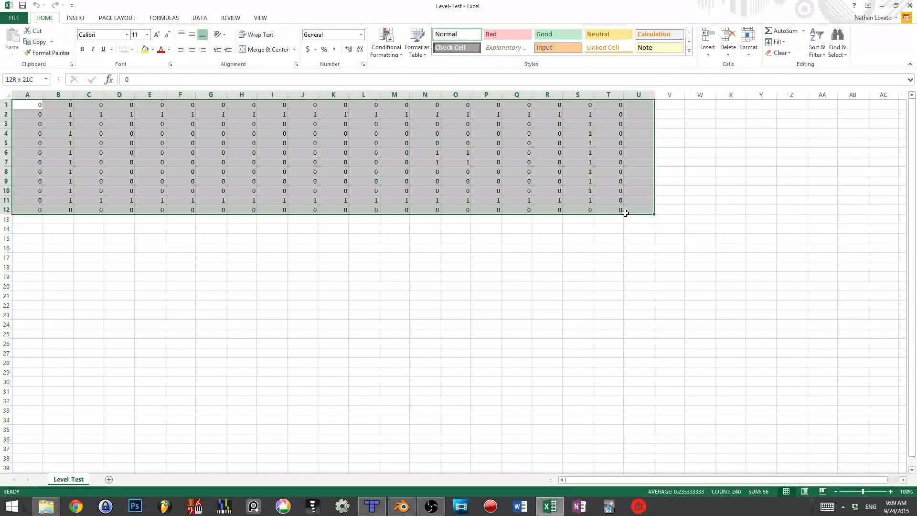
click(638, 286)
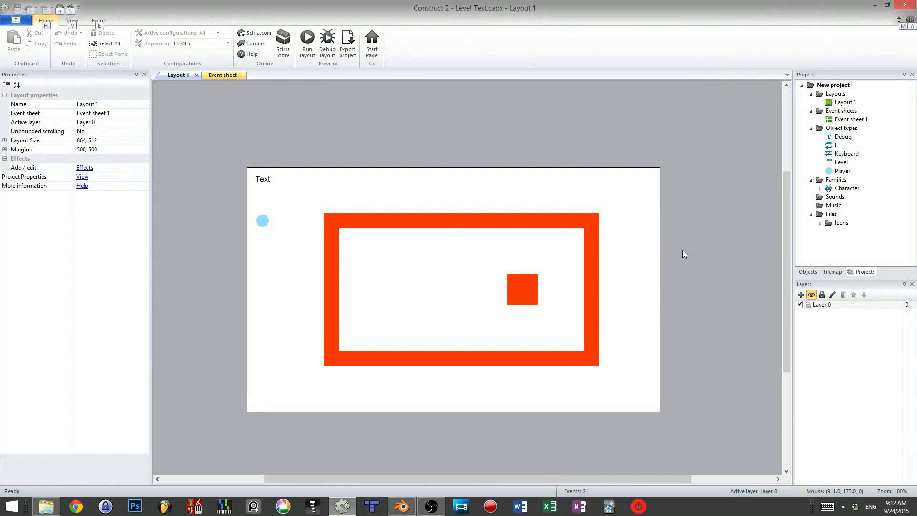
- Select the Level tilemap so its tiles show 1 on walls and the block, 0 on floor
click(840, 162)
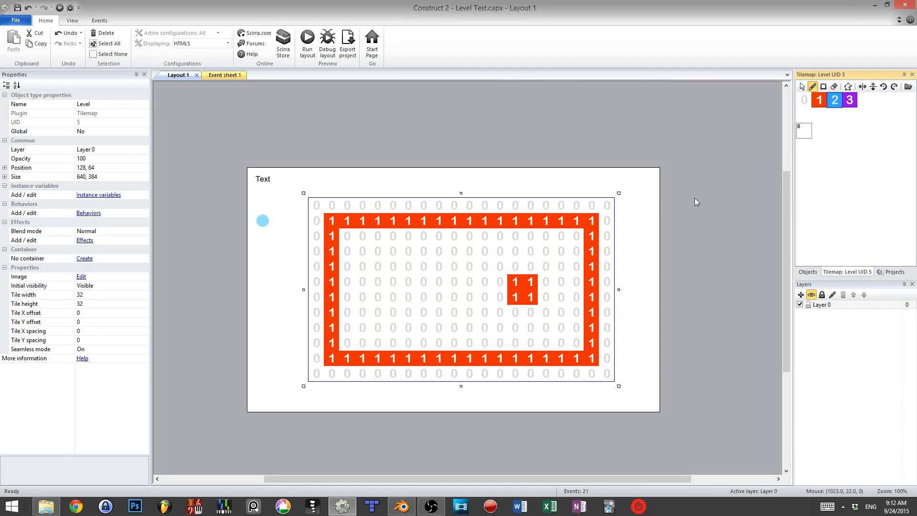
click(530, 342)
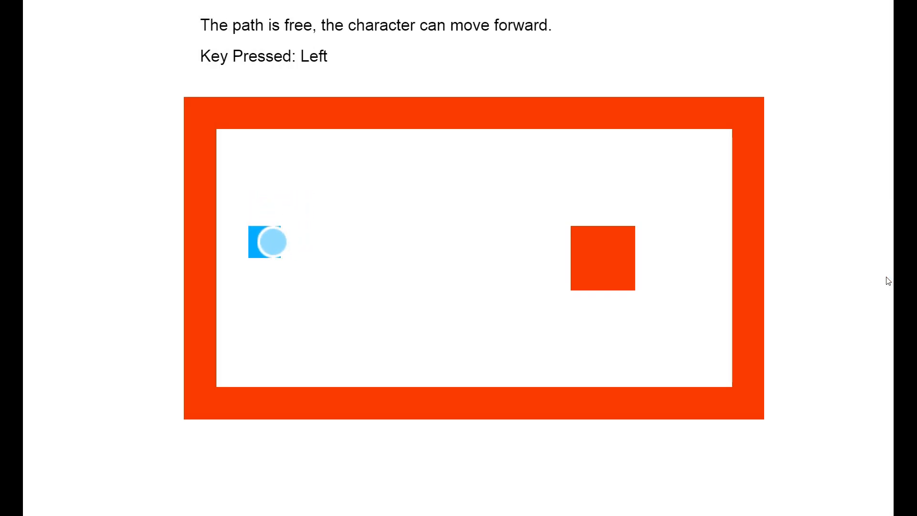
- Move the character along the top wall, bumping into it, then head toward the red block
key(Up)
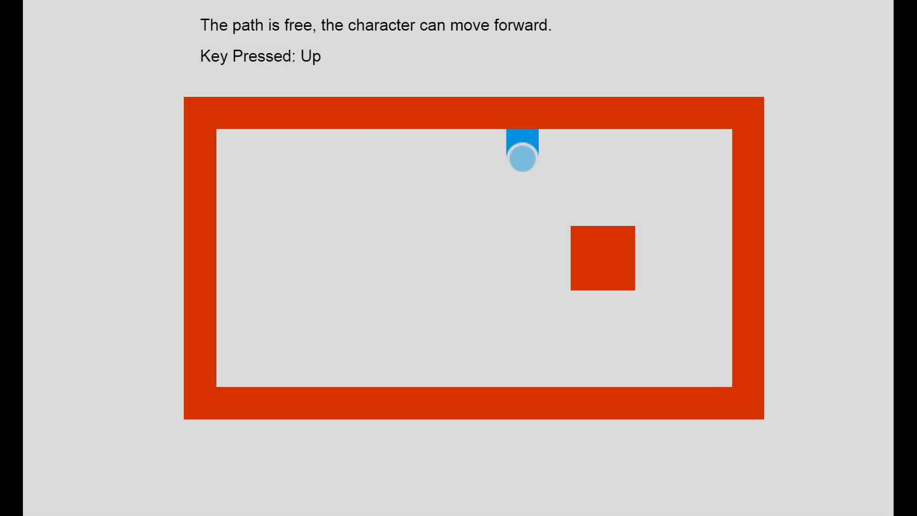
key(Up)
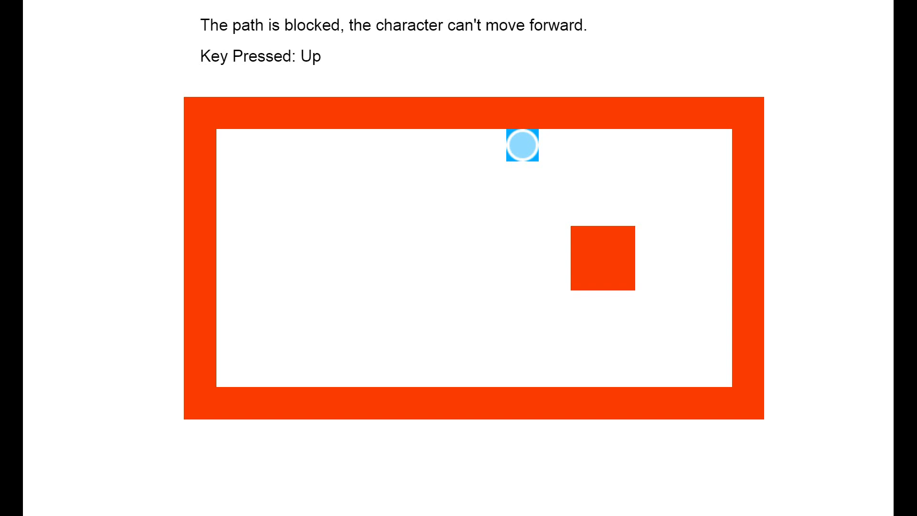
key(Right)
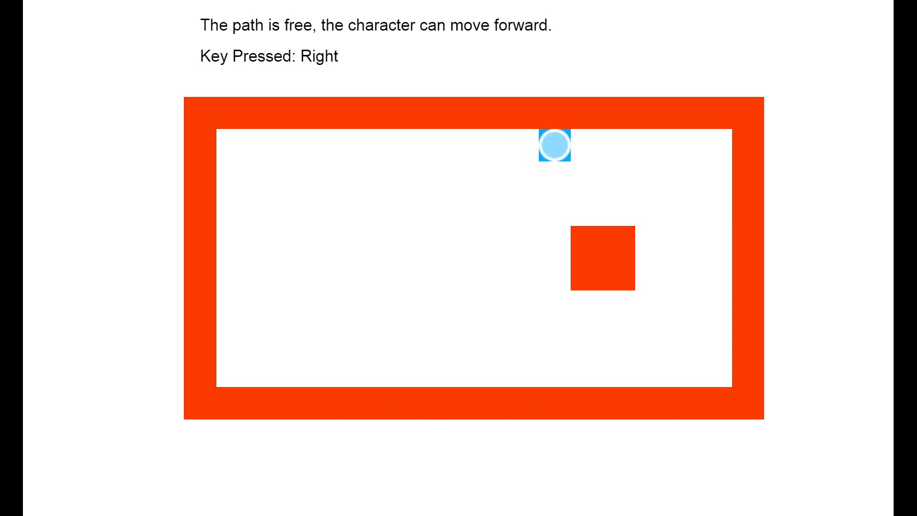
key(Up)
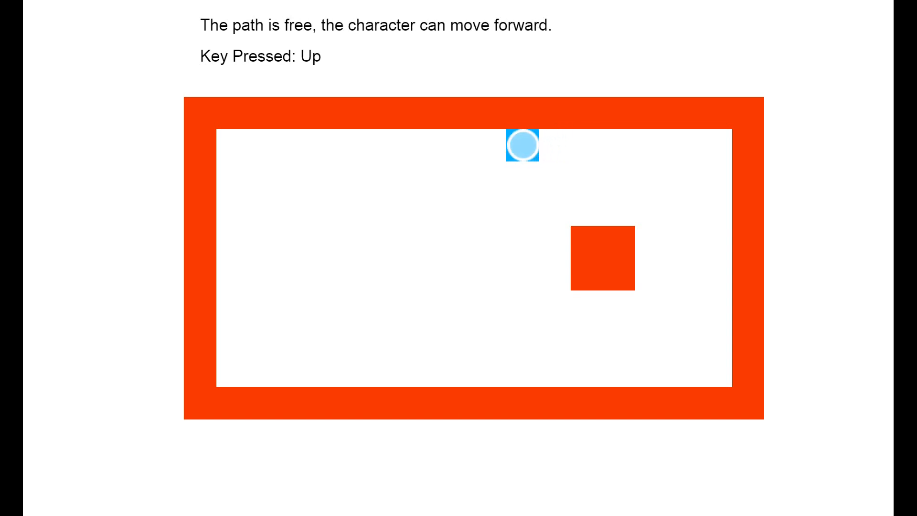
key(Up)
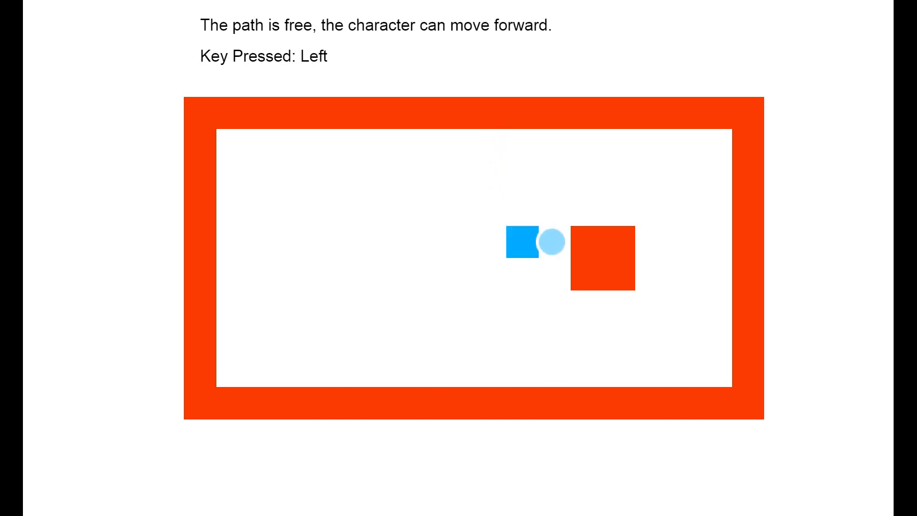
- Push against the red block, then step down and right around it across the floor
key(Right)
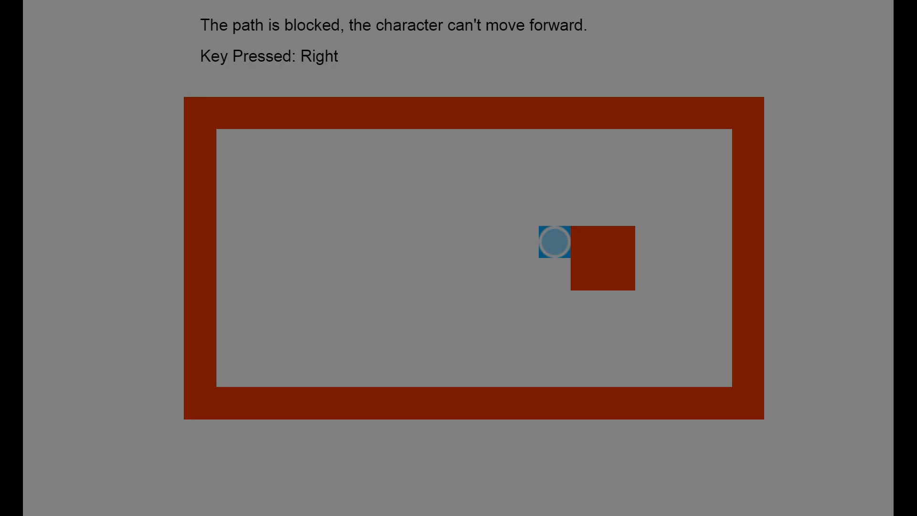
key(Down)
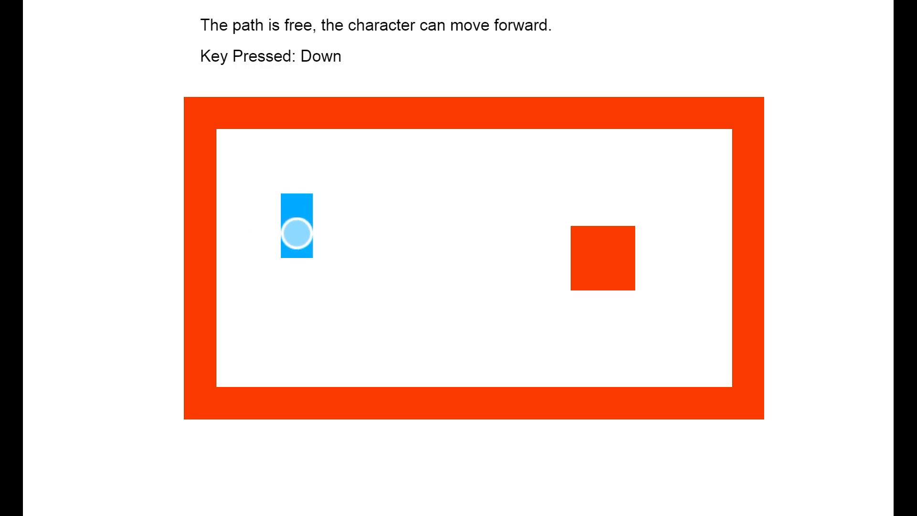
key(Right)
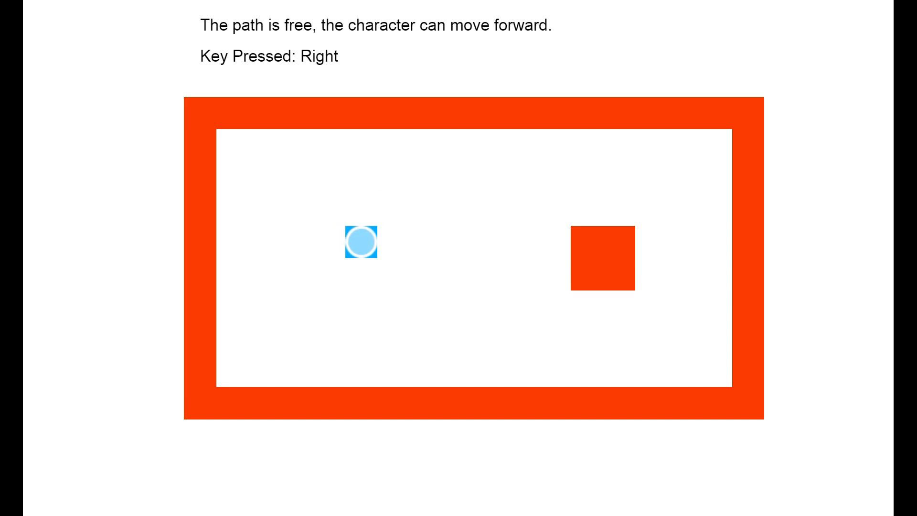
key(Right)
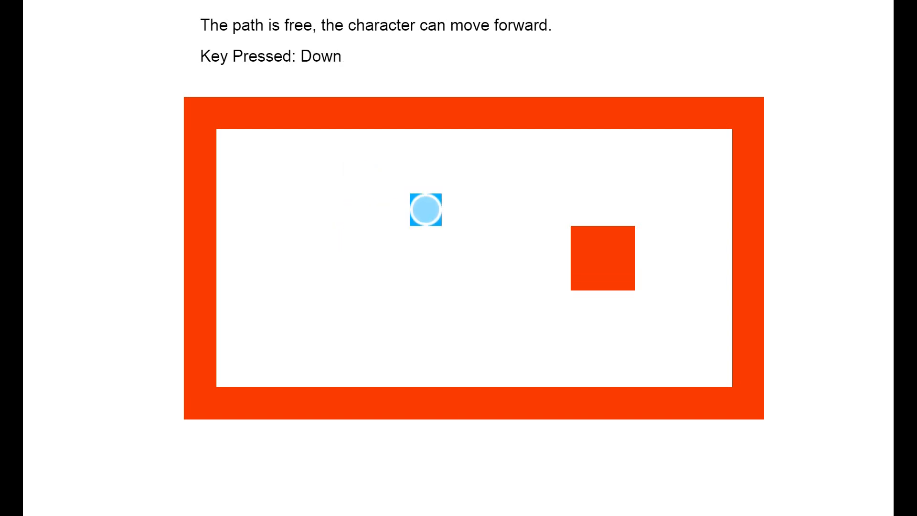
key(Right)
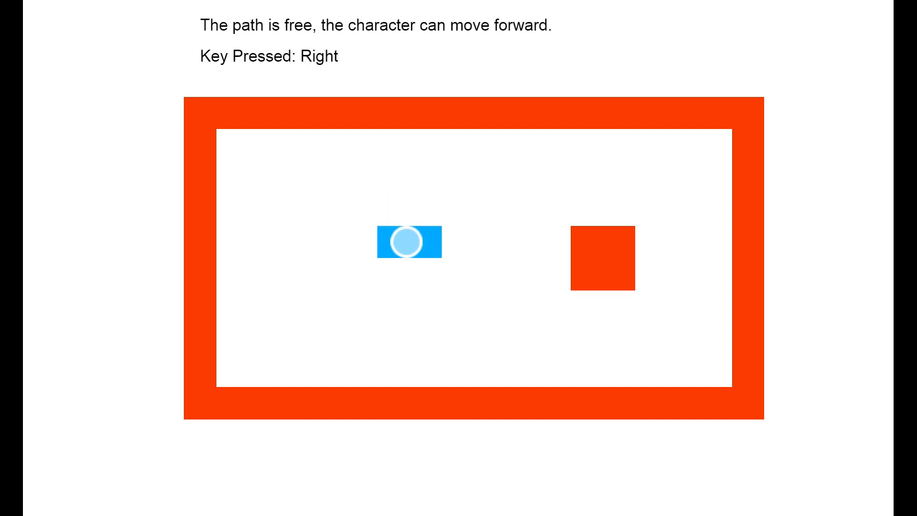
key(Right)
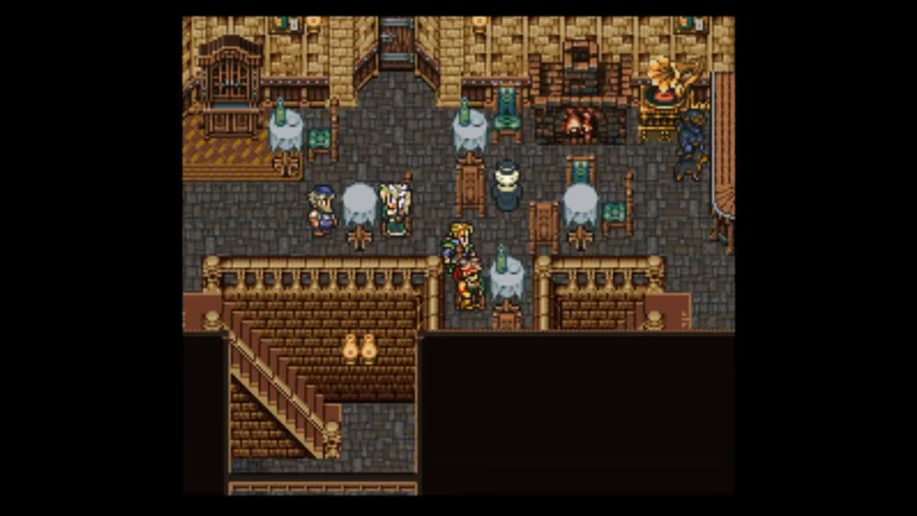
key(Down)
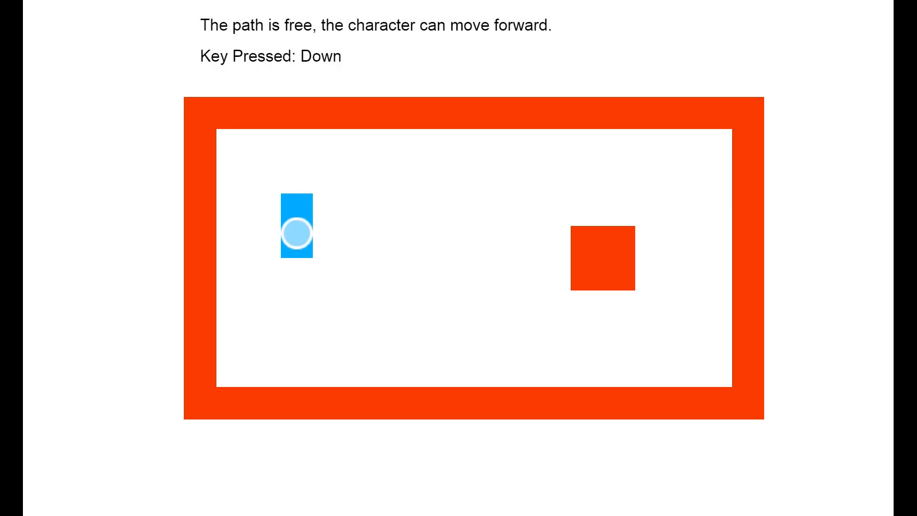
- Walk the character down the open floor and one tile right, stopping left of the red block
key(Down)
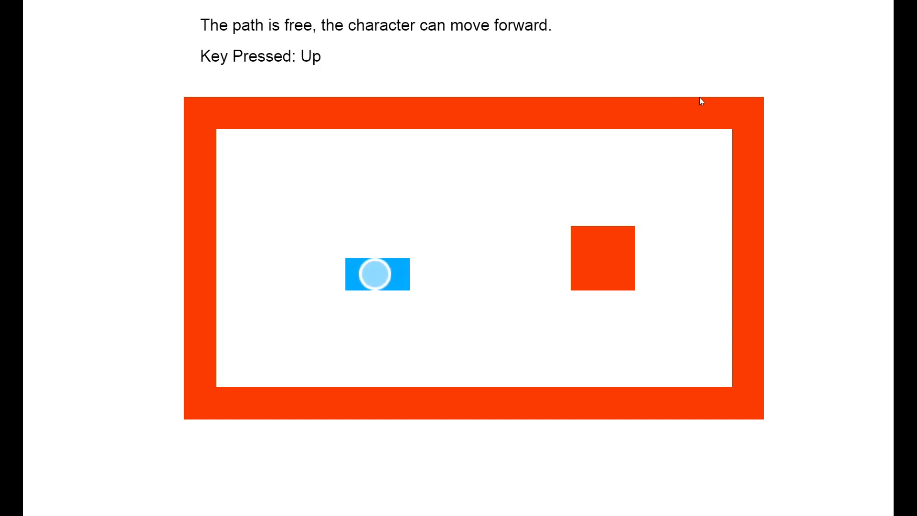
key(Down)
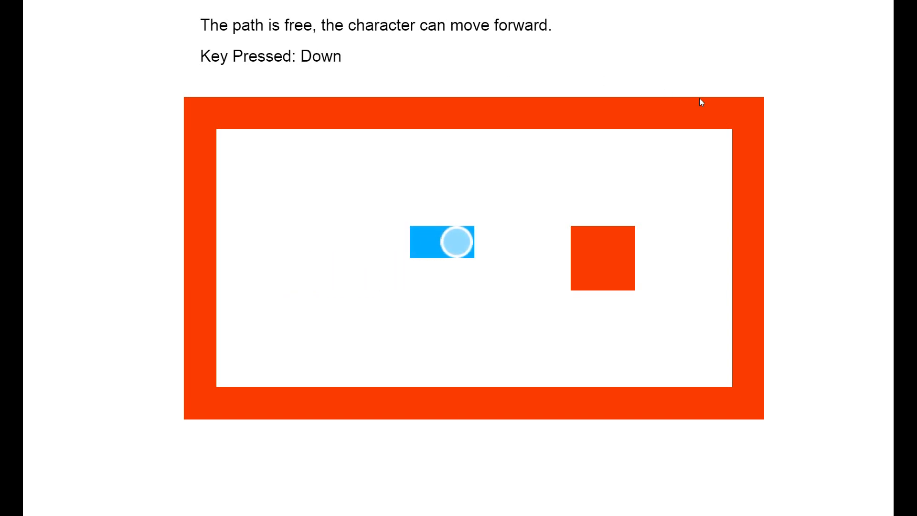
key(Down)
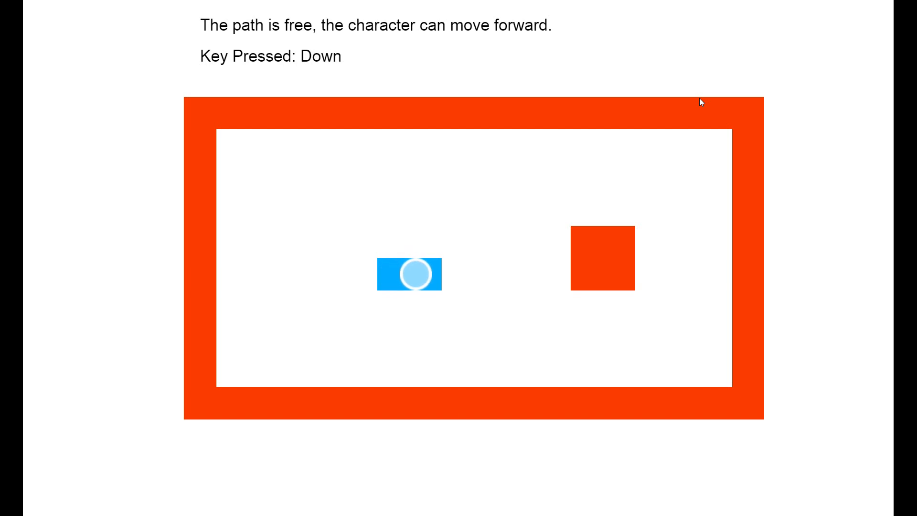
key(Down)
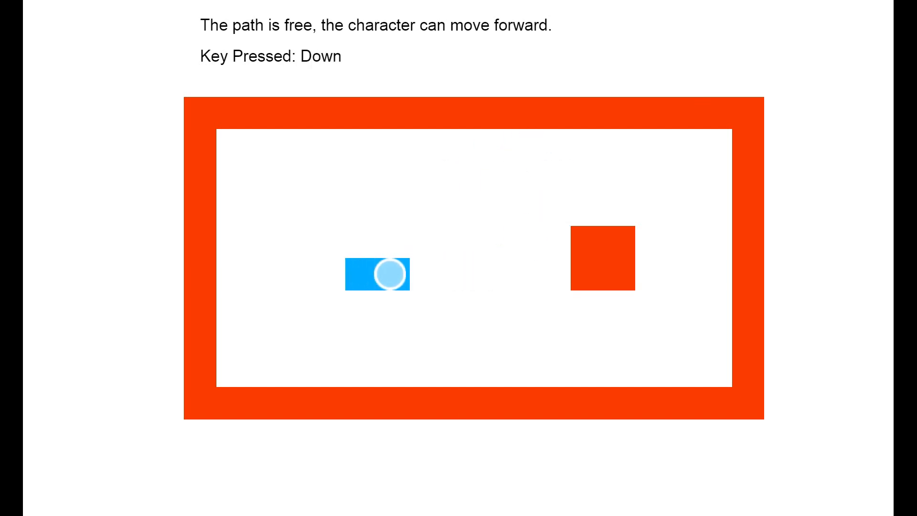
key(Right)
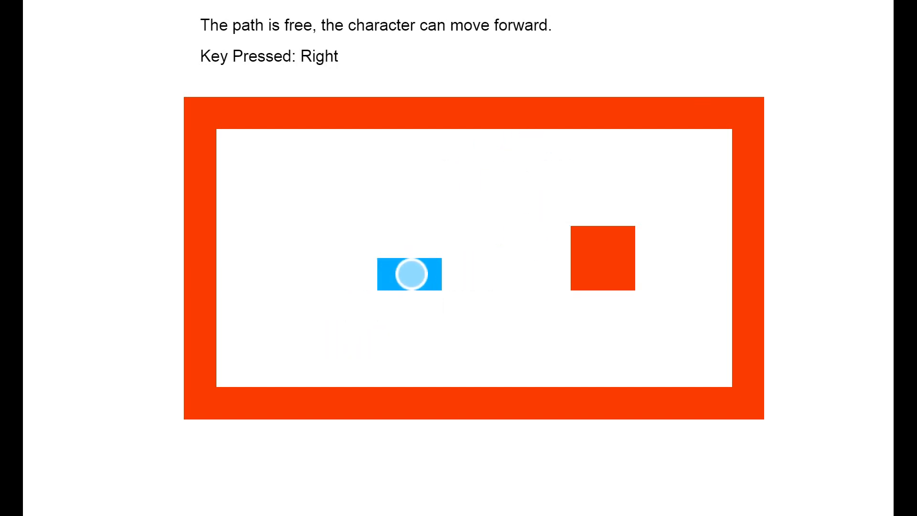